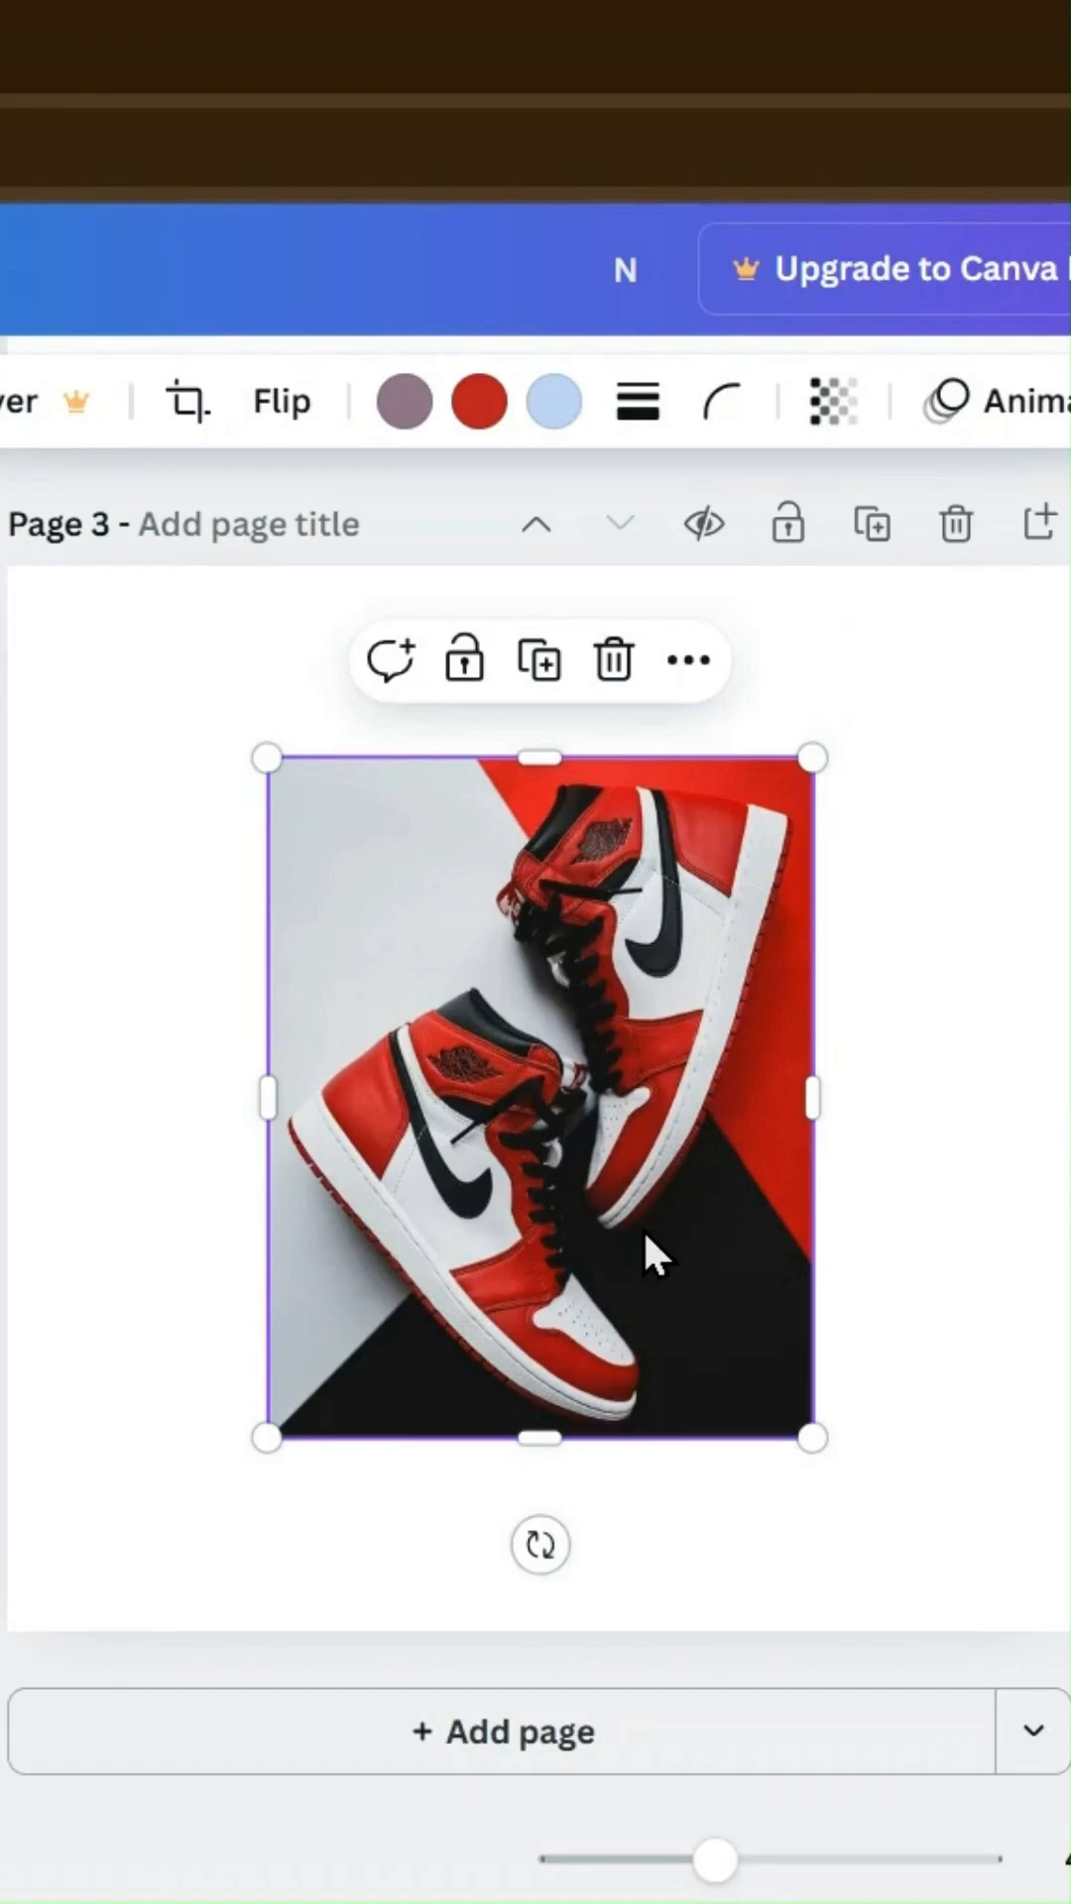
Step: Make the red-and-black sneaker photo the background of page 3
right_click(656, 1252)
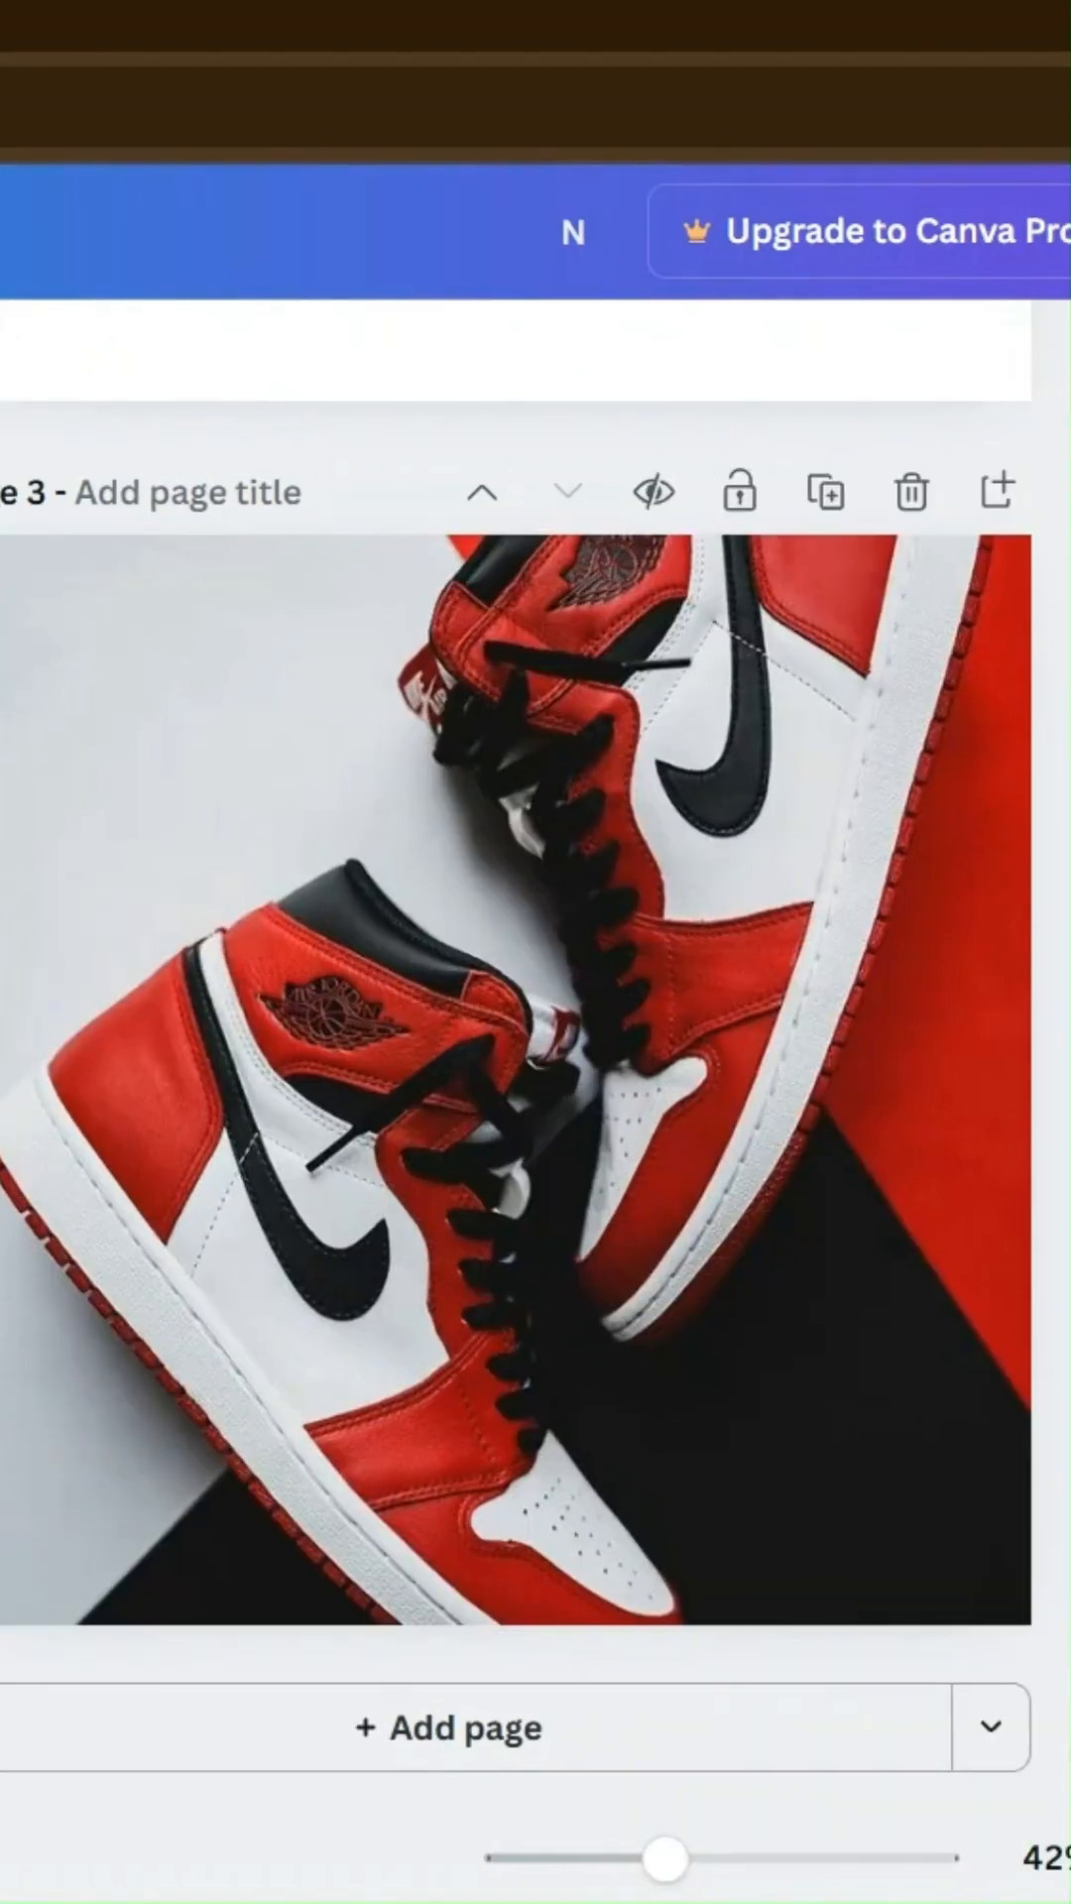
Step: Search Uploads for the cutout sneaker image and place it on the red page
click(85, 1020)
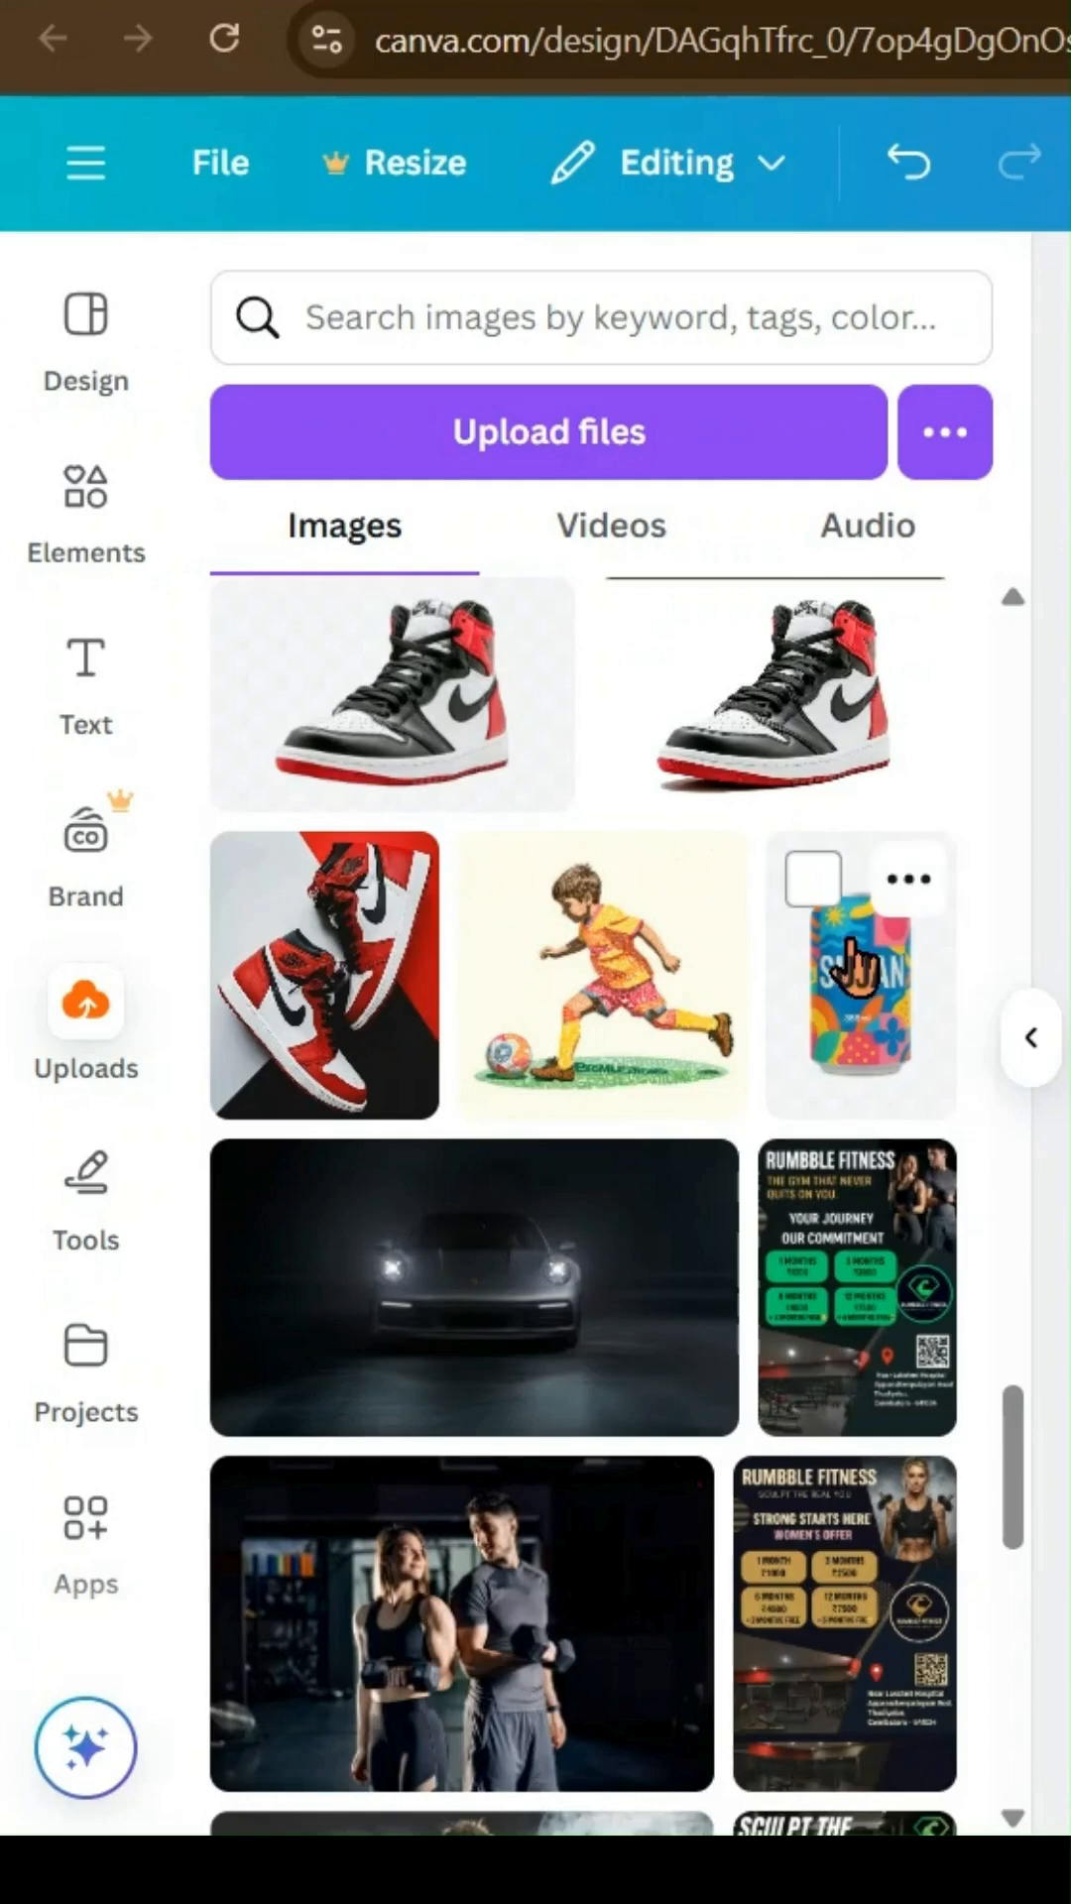
text(backgro)
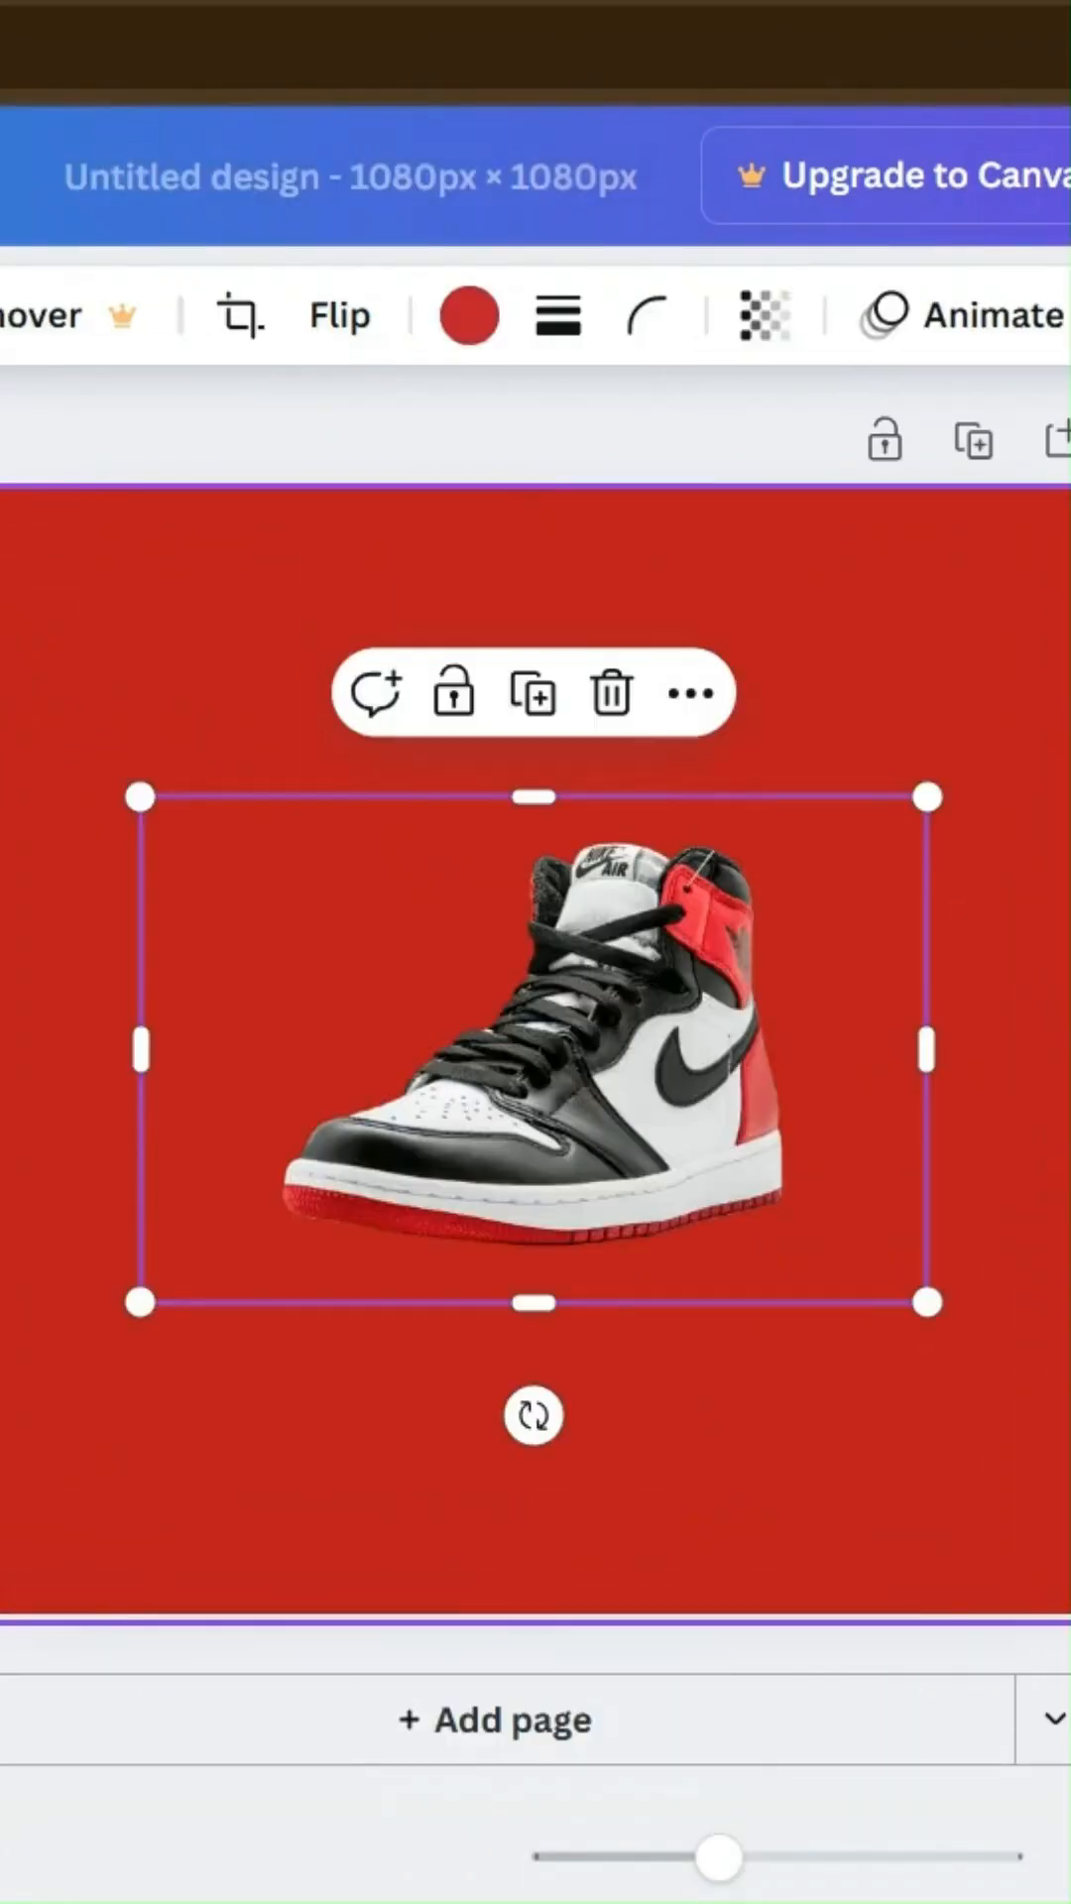
Step: Bring up Edit image for the cutout sneaker to reach filters and effects
click(764, 316)
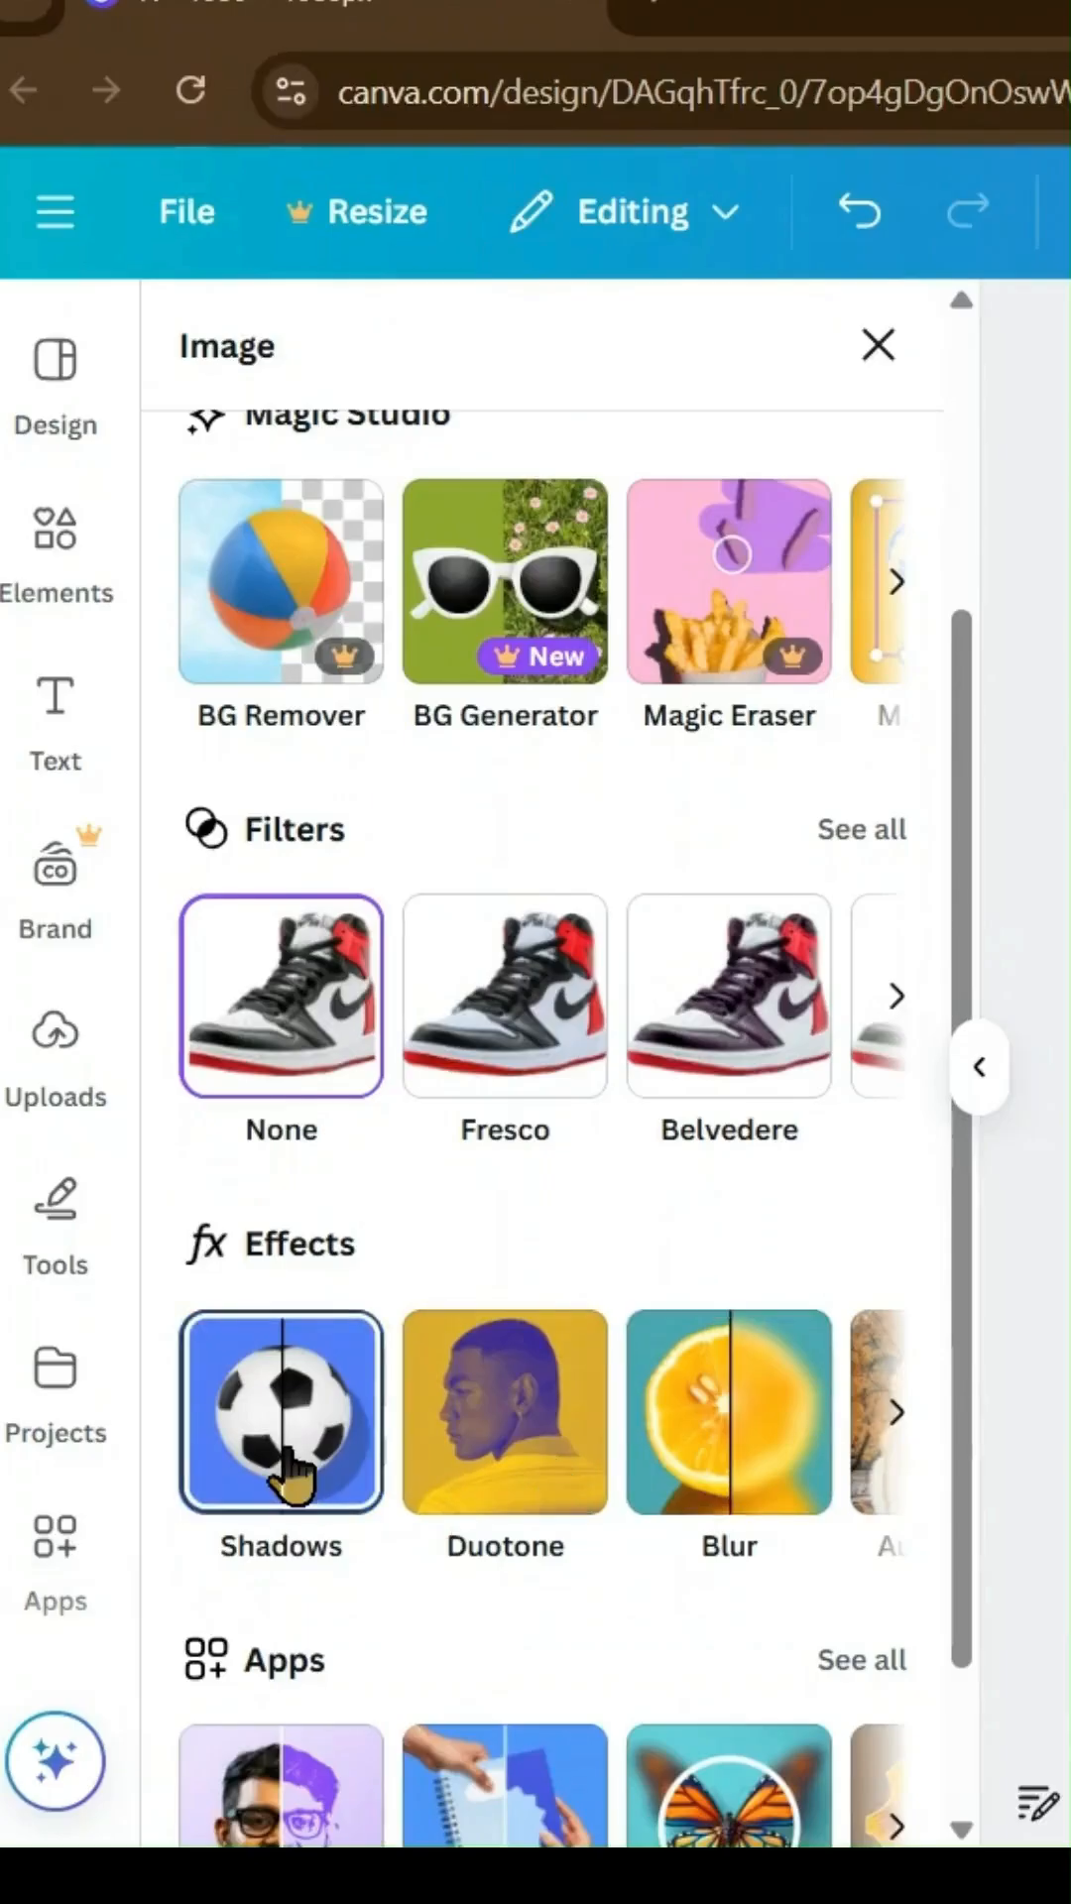
Step: Apply a Drop shadow from Shadows to the cutout sneaker, blur 20
click(280, 1410)
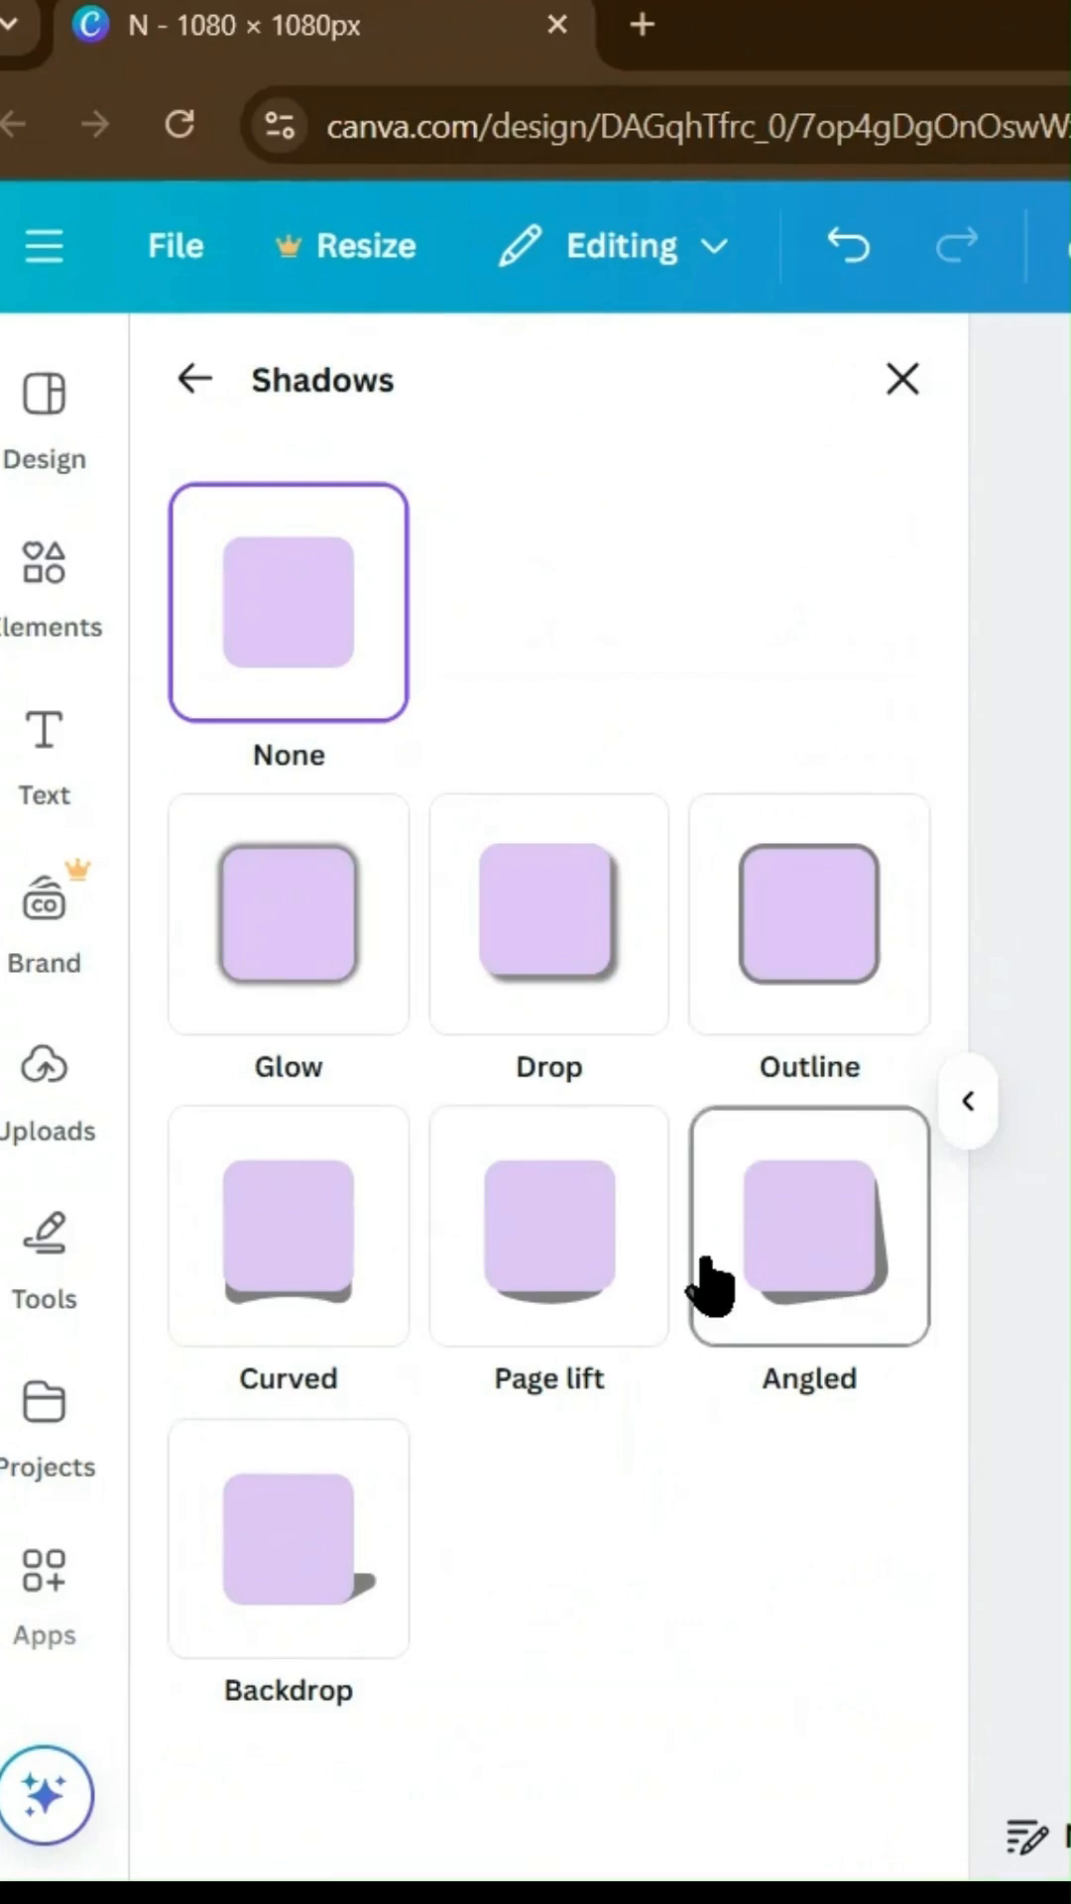
click(547, 912)
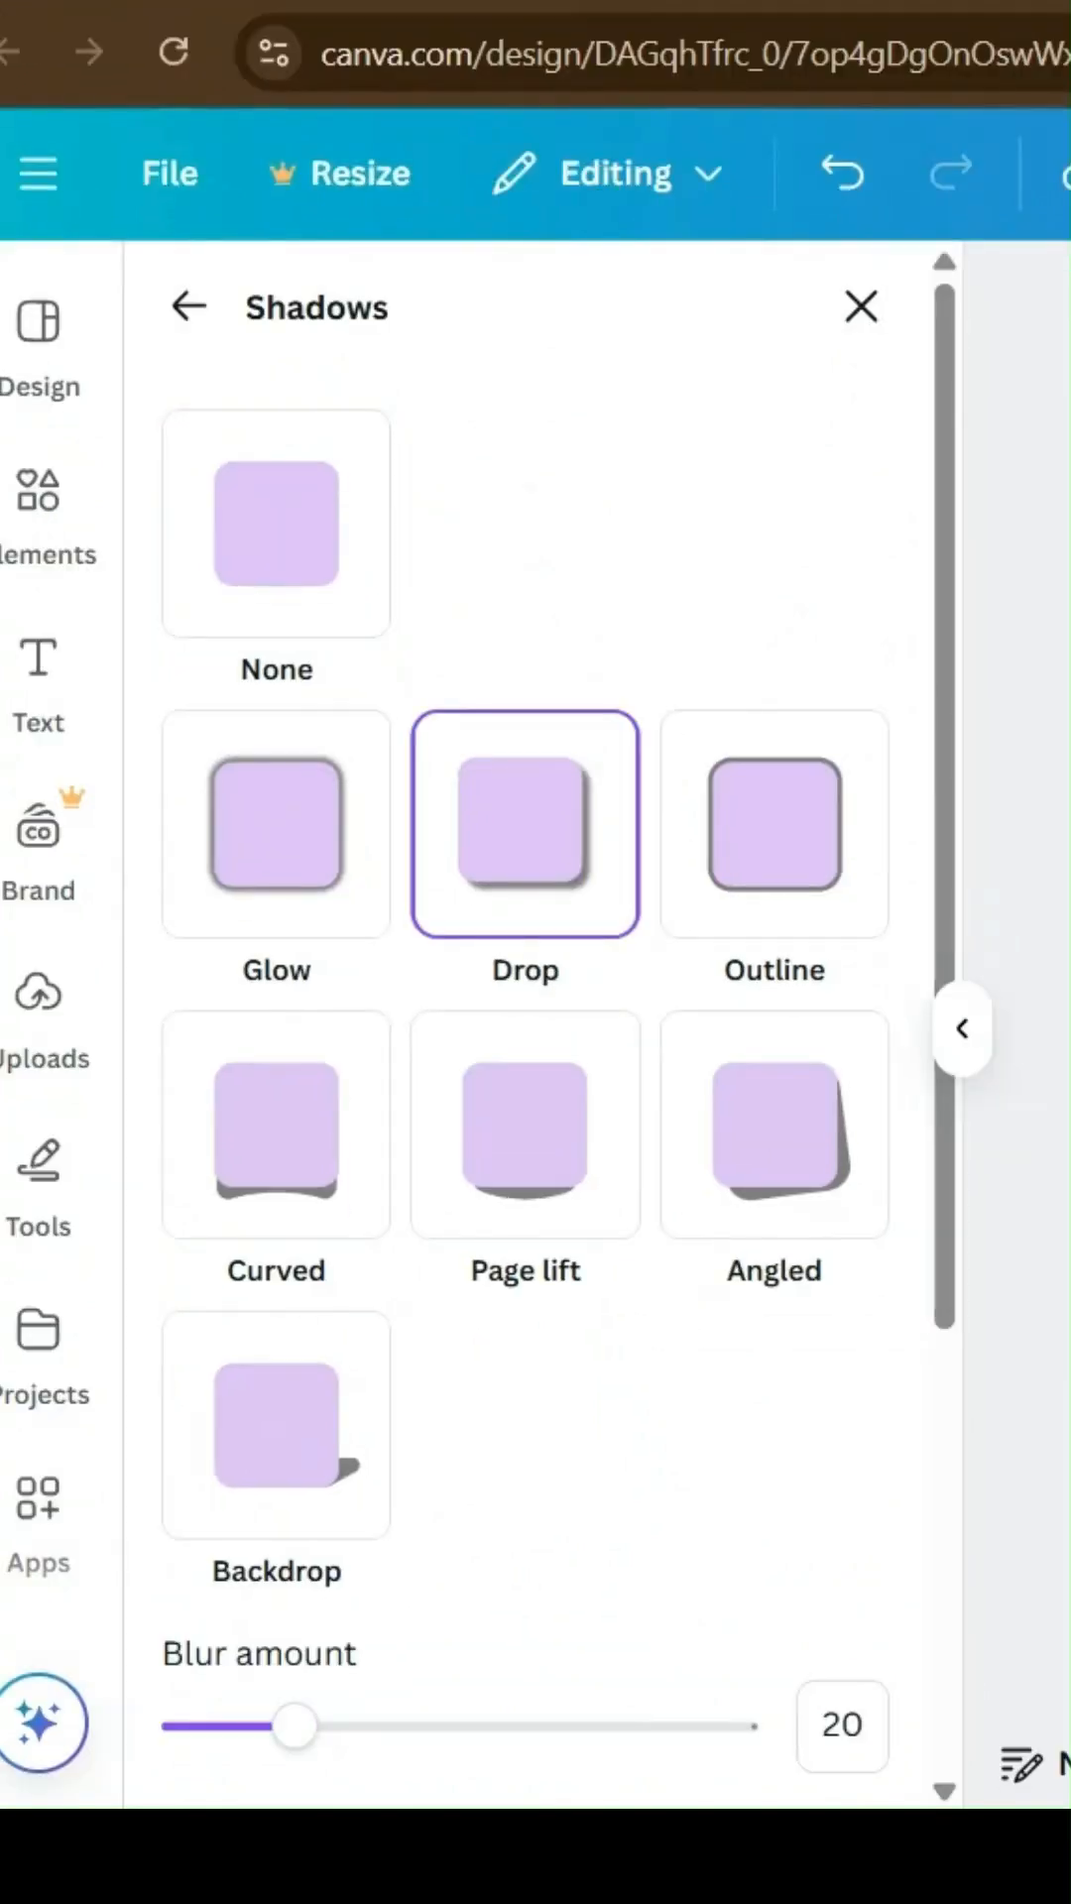